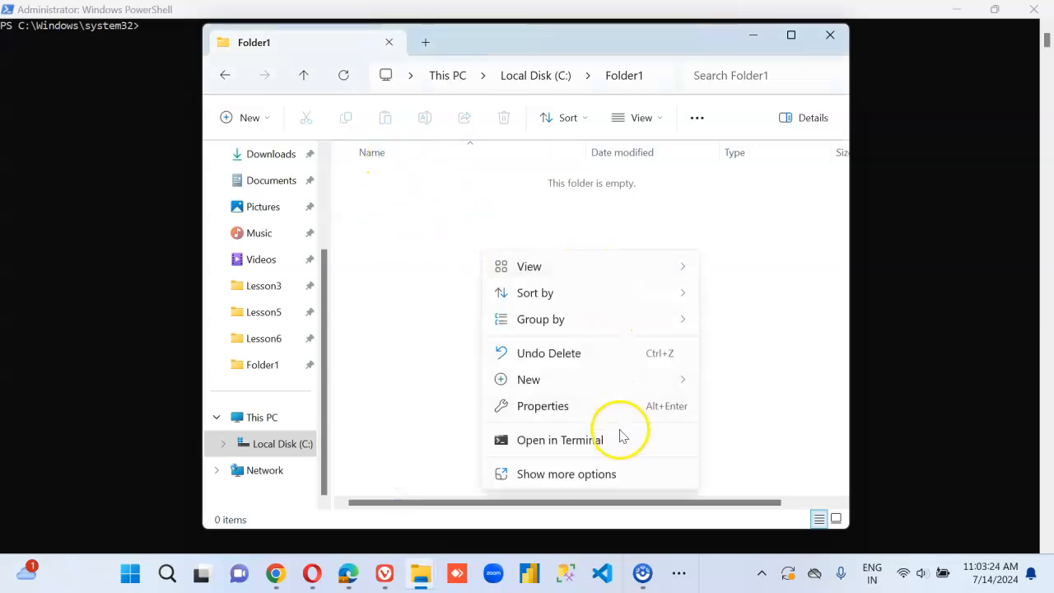
Create text document File1 in Folder1 and write the text File1 into it in Notepad
click(527, 379)
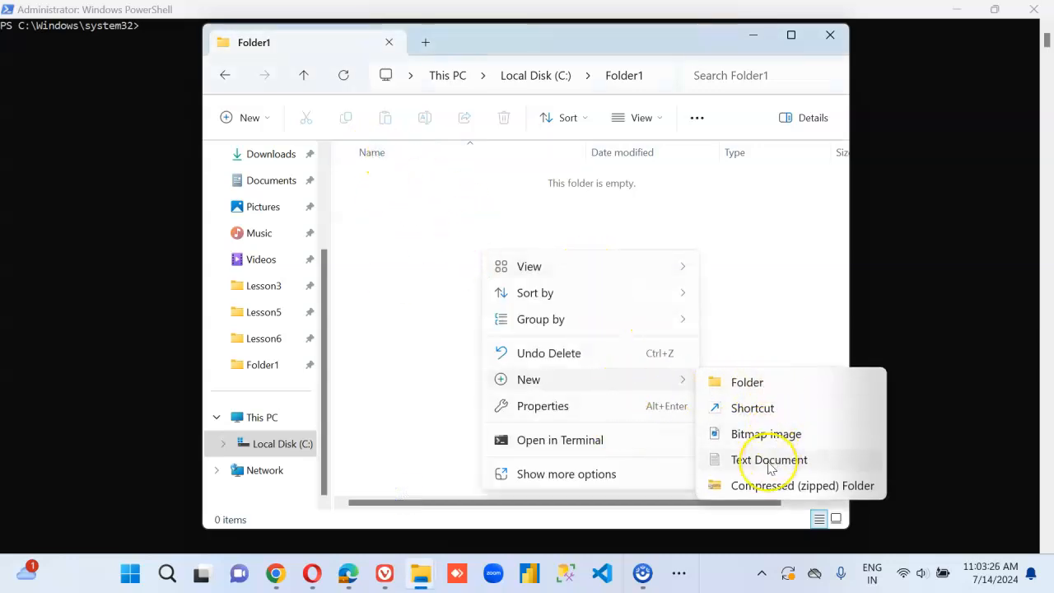
click(768, 458)
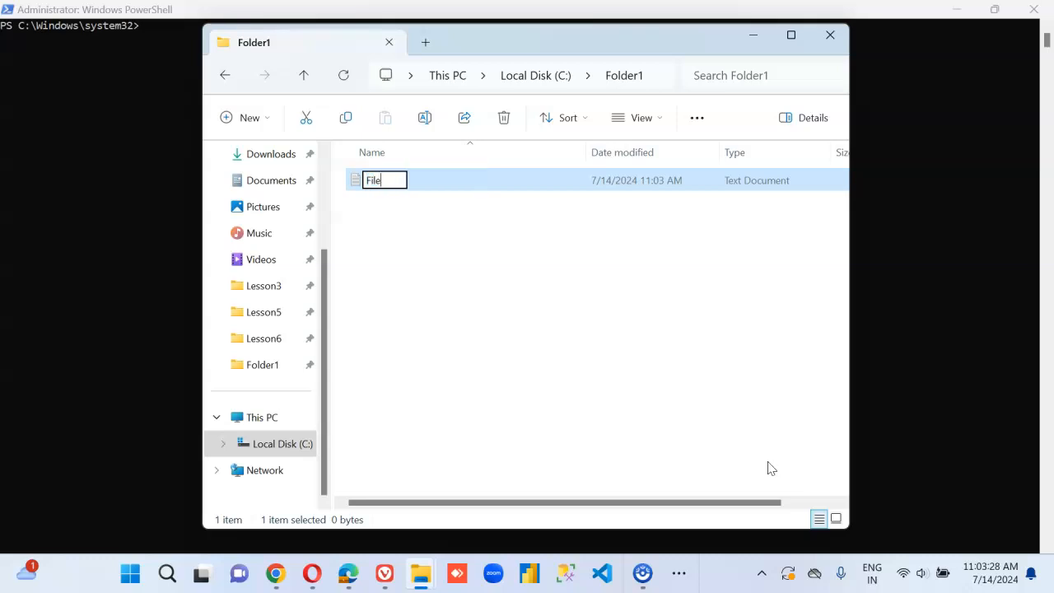
text(1)
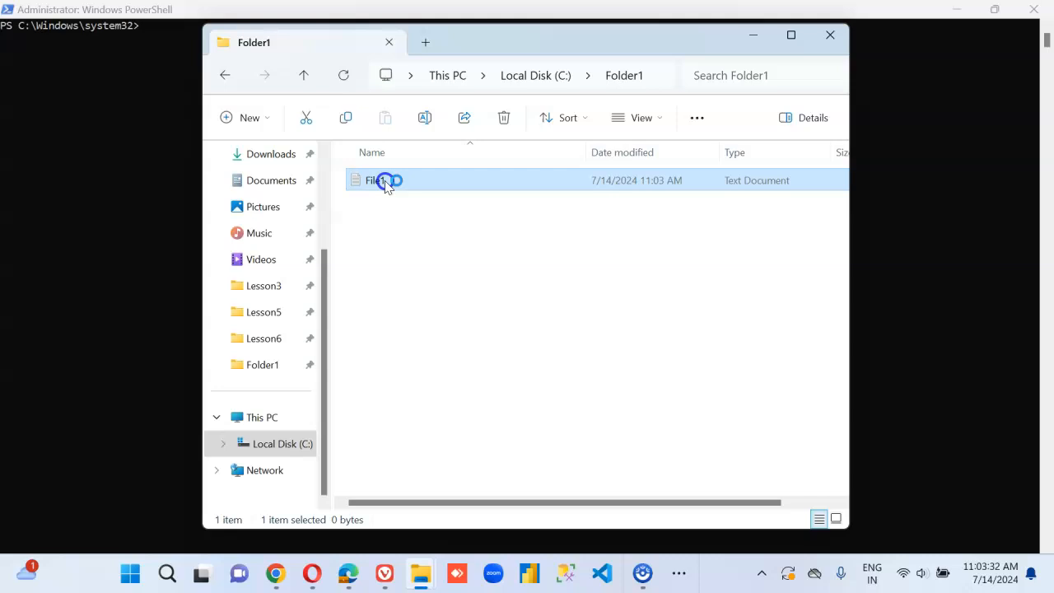
double_click(382, 179)
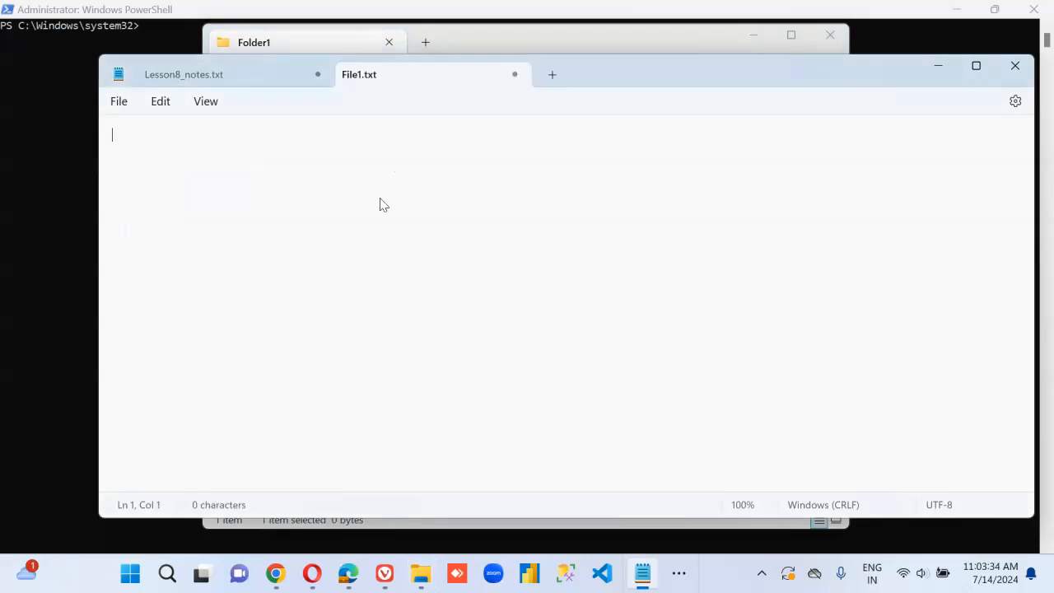
text(File1)
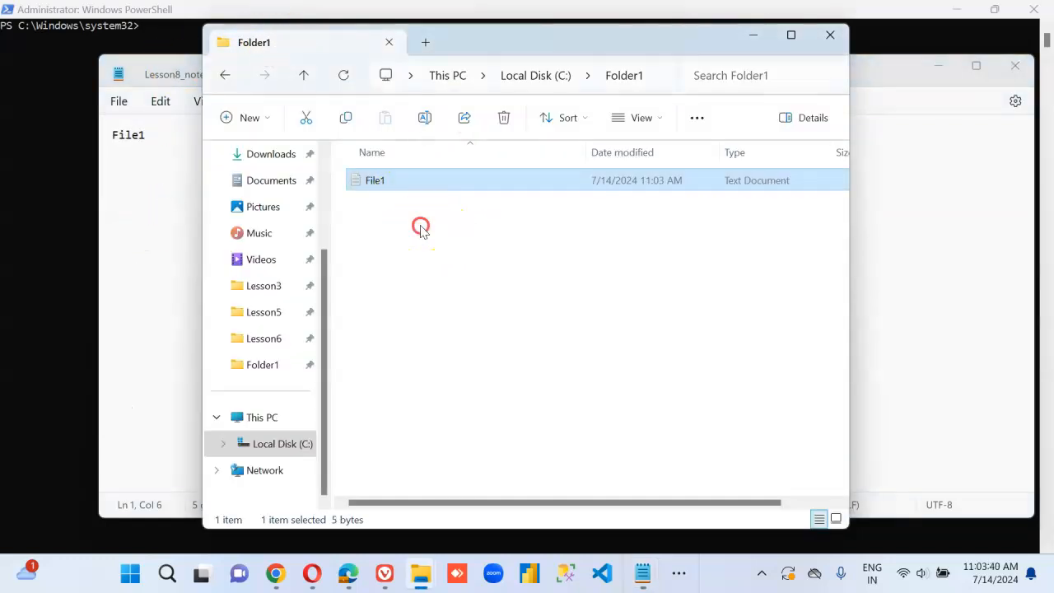
Create a second text document File2 in Folder1 and reopen File1 in Notepad
right_click(422, 227)
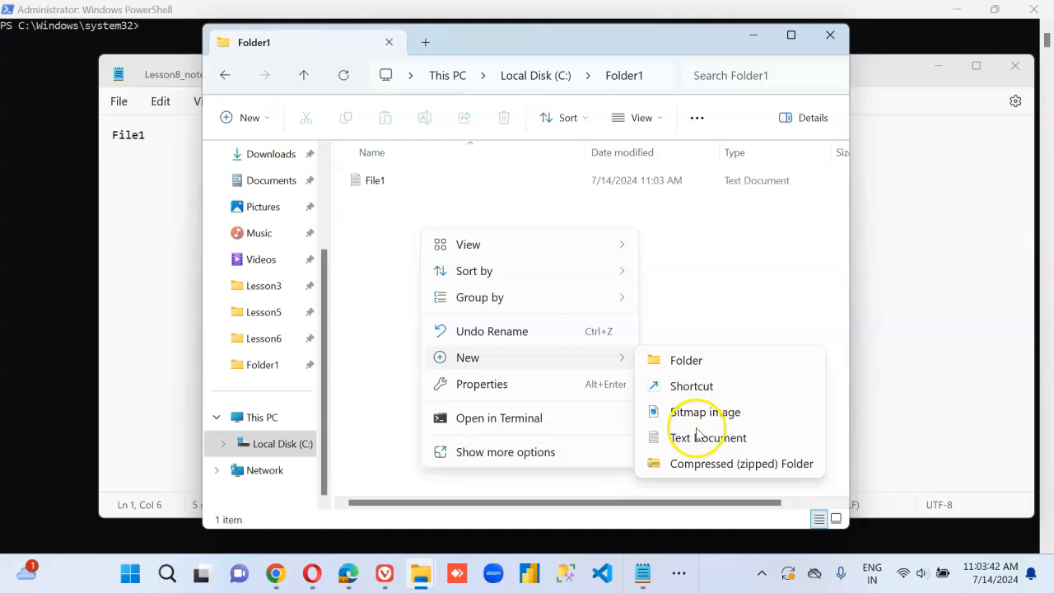
click(707, 438)
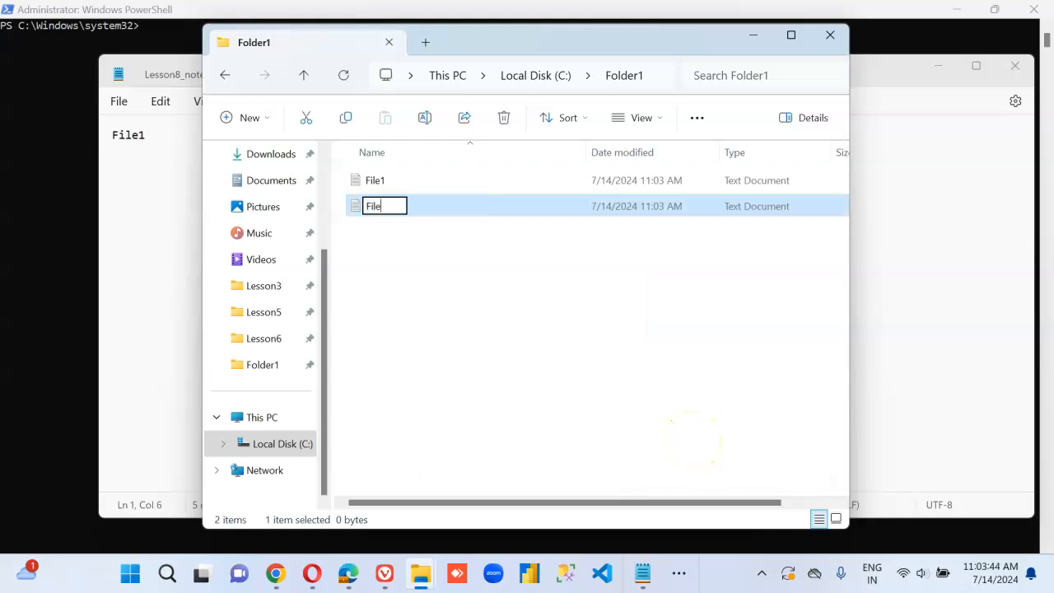
key(Enter)
text(Fil)
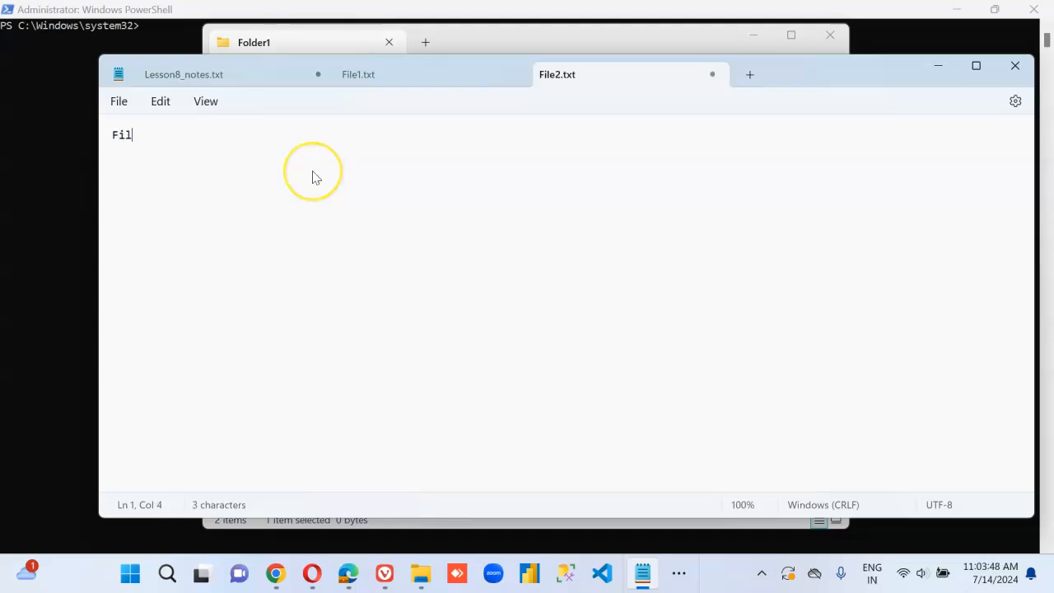
click(118, 101)
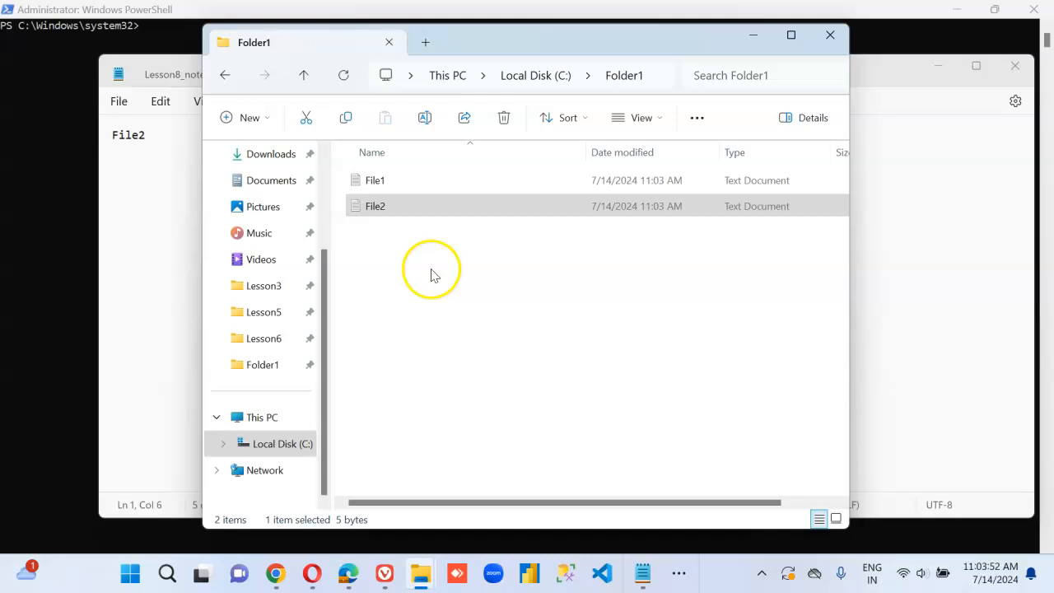
double_click(376, 206)
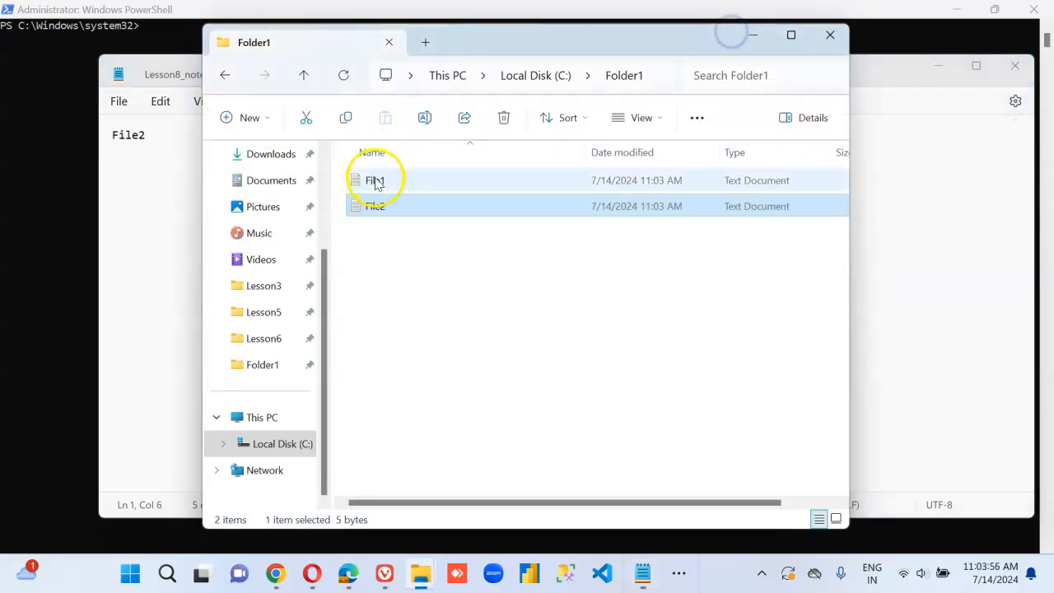
Save File1's contents from Notepad as "File1.pdf" in Folder1
click(118, 100)
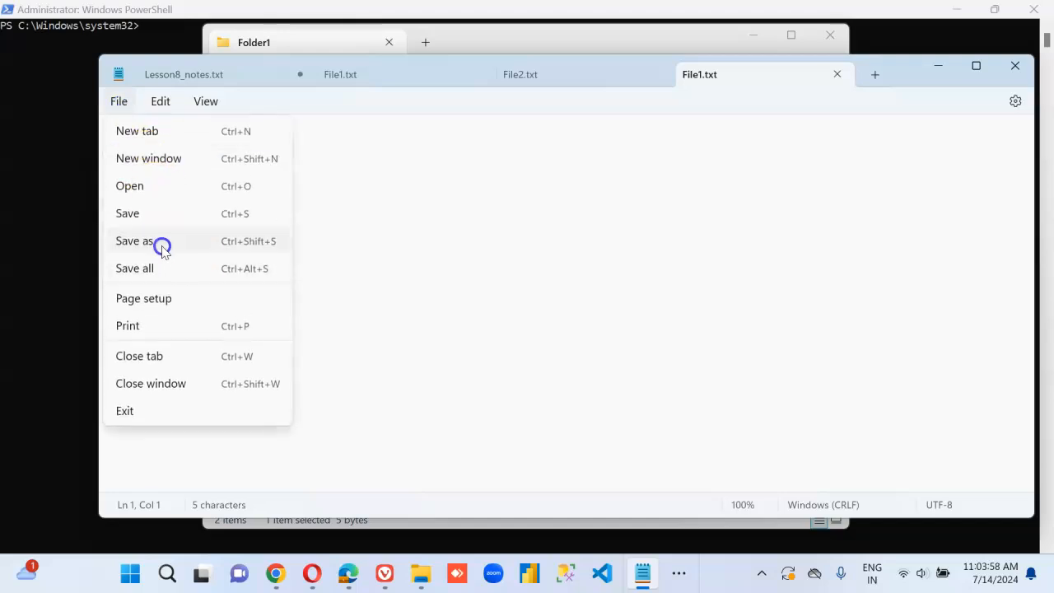
click(132, 240)
text(File1.pdf)
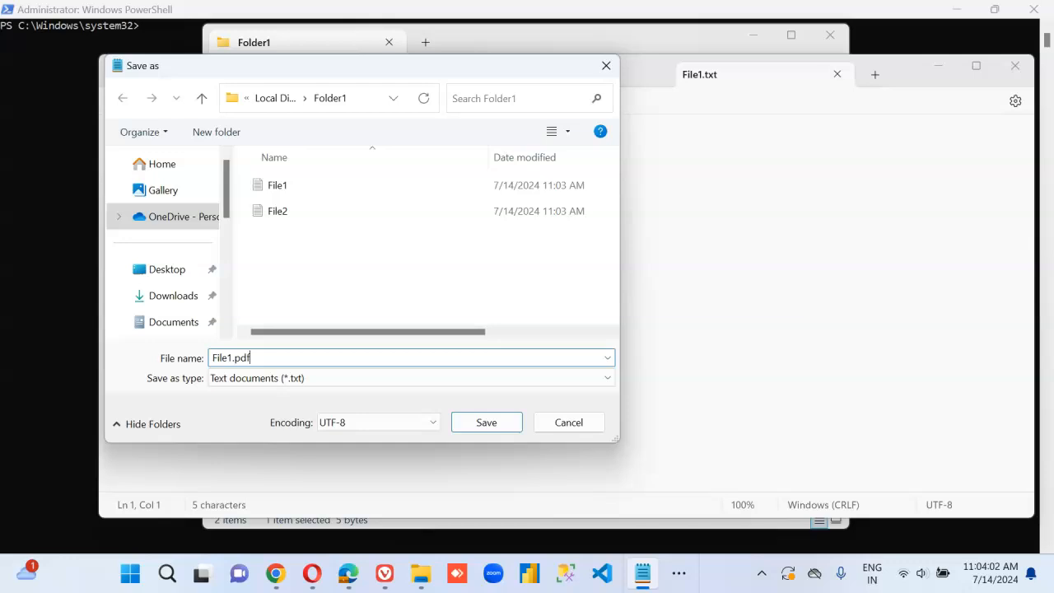
text(")
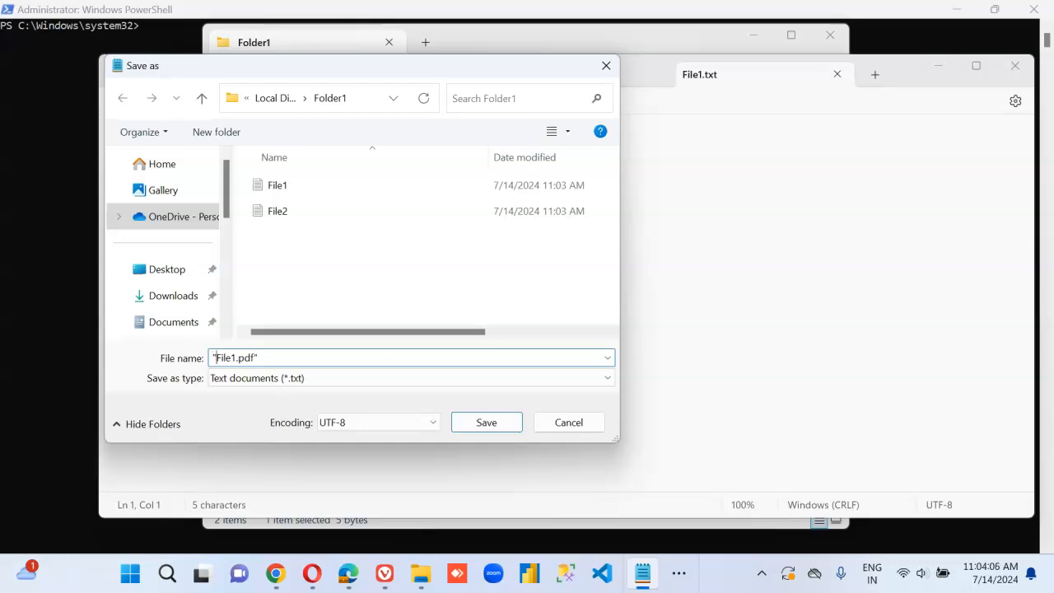
click(486, 422)
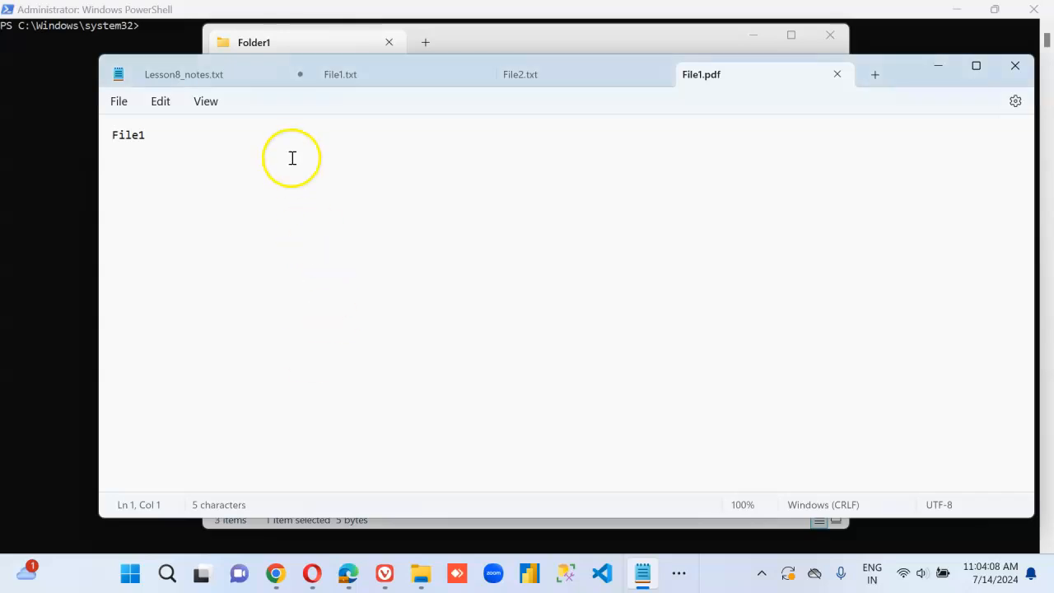
Rename the PDF copy in Folder1 to File3
click(280, 43)
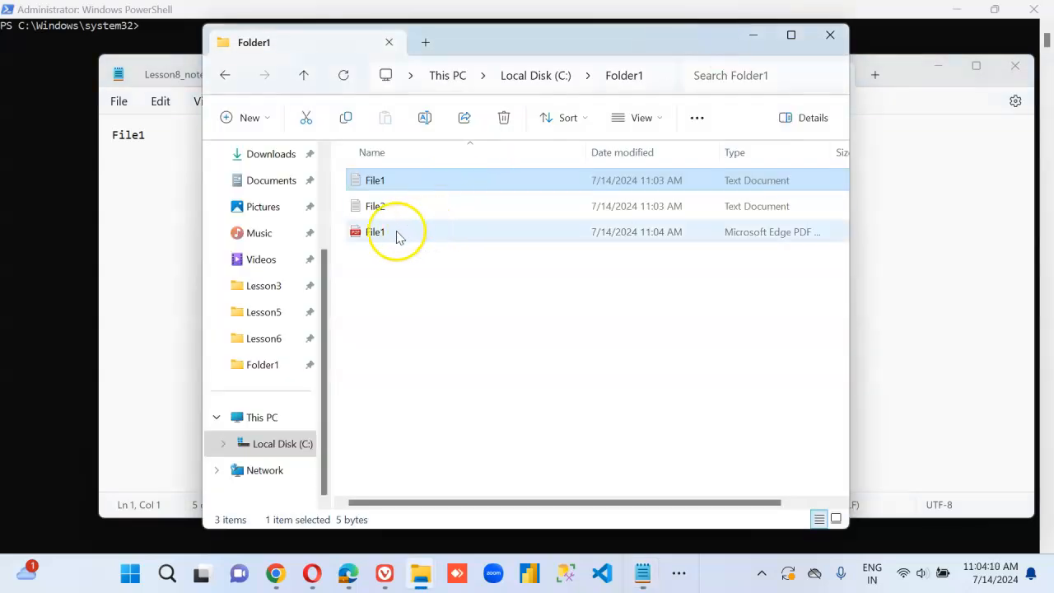
mouse_move(389, 241)
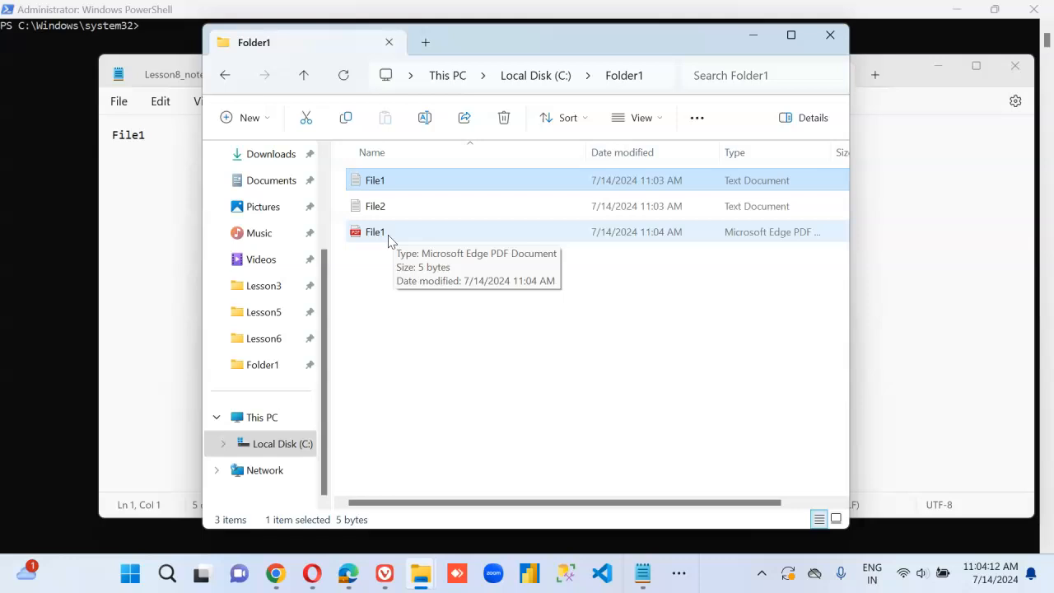
right_click(369, 231)
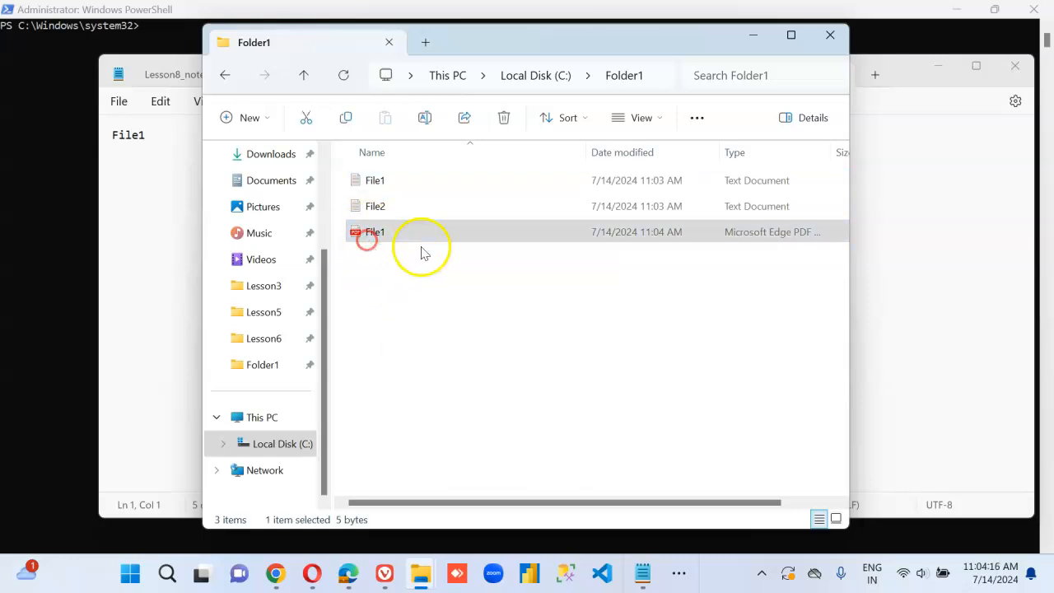
double_click(372, 231)
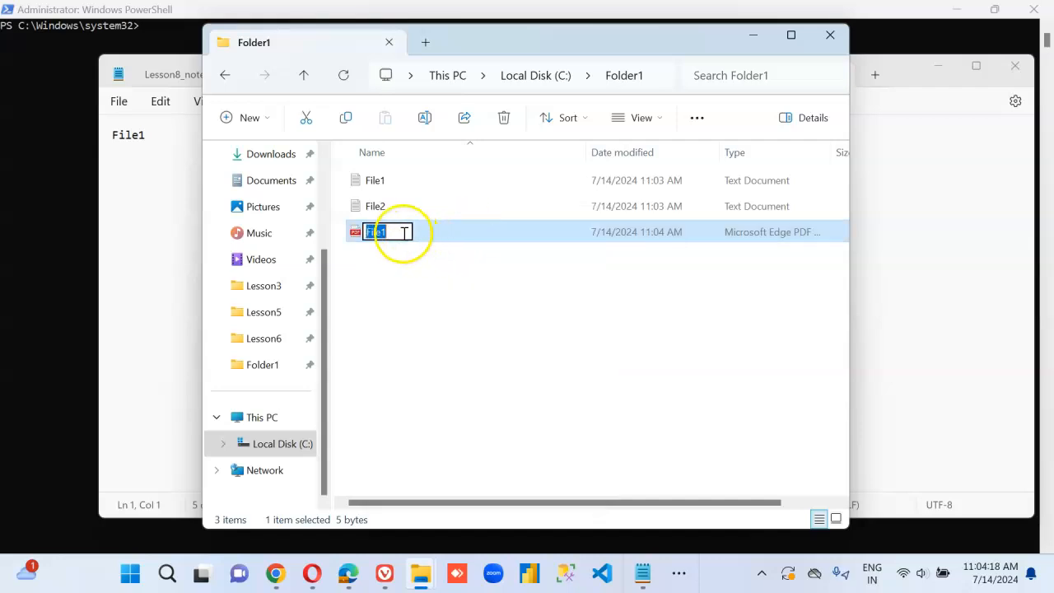
text(File3)
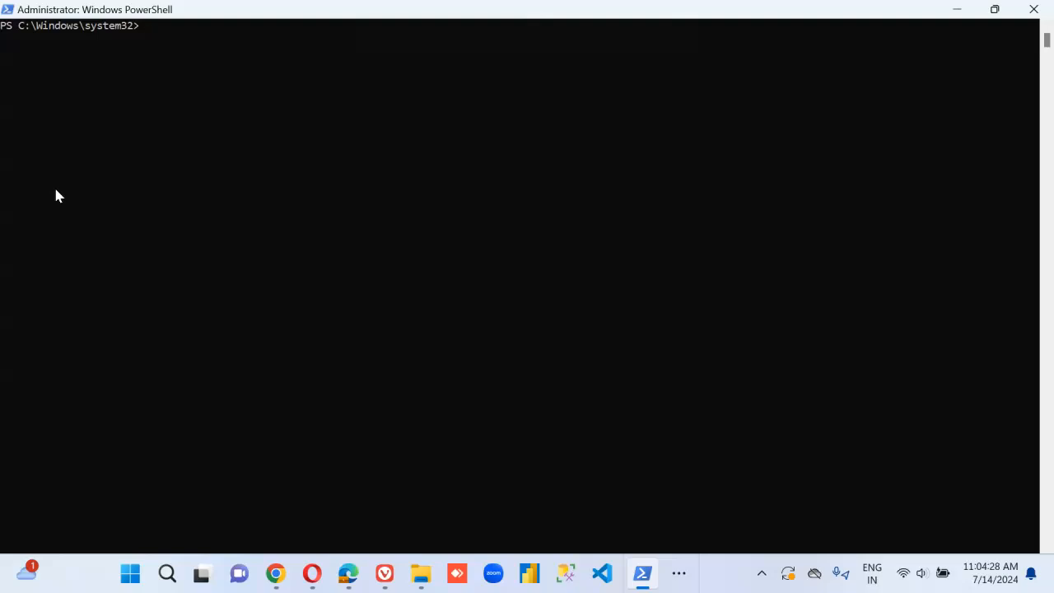
Draft a copy-item command with -Filter *.txt and -Path at the PowerShell prompt
text(copy)
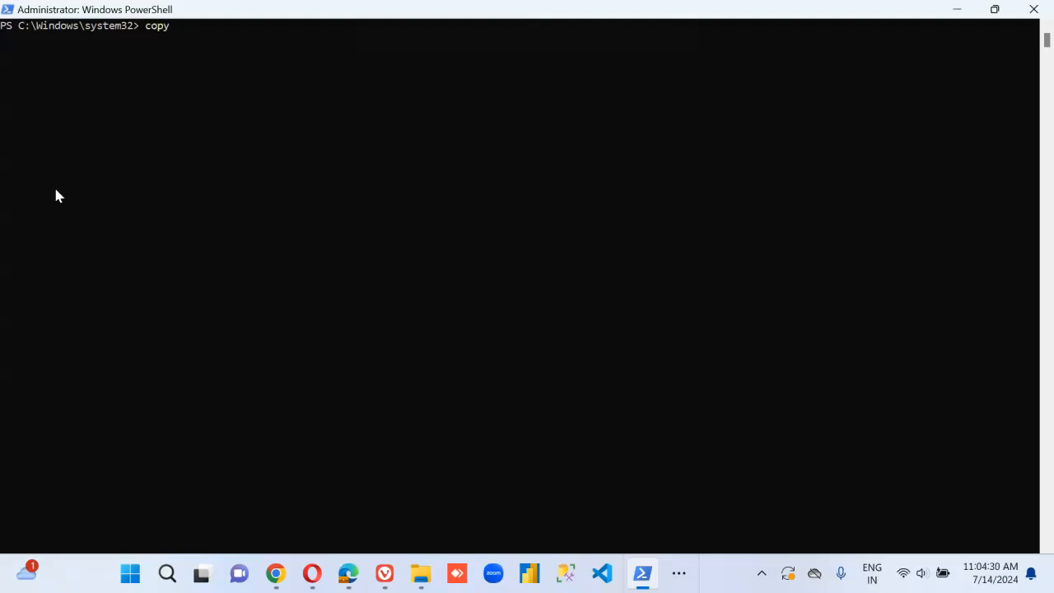
text(-ite)
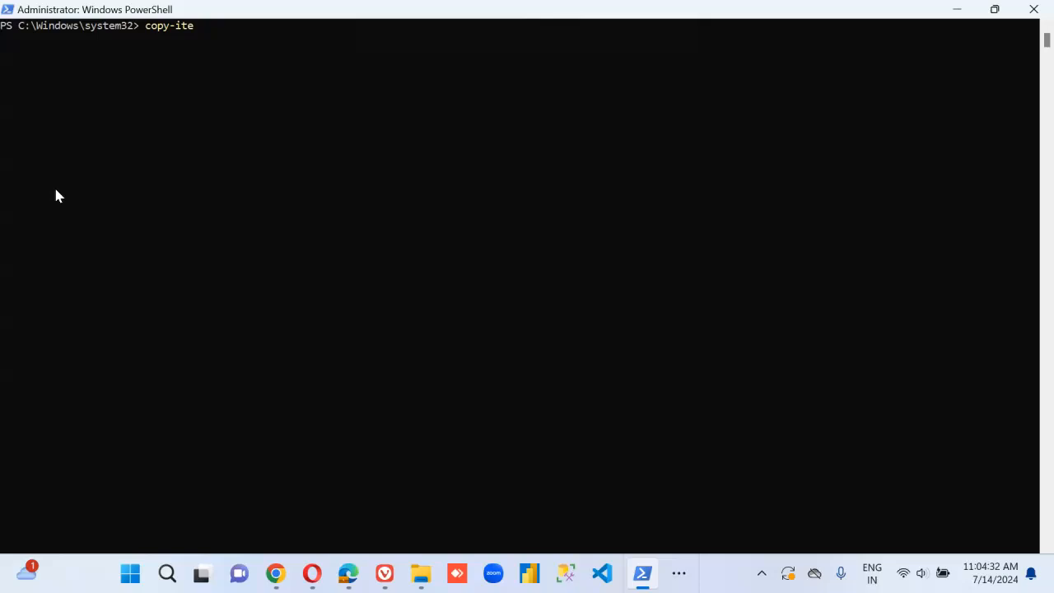
text(m -)
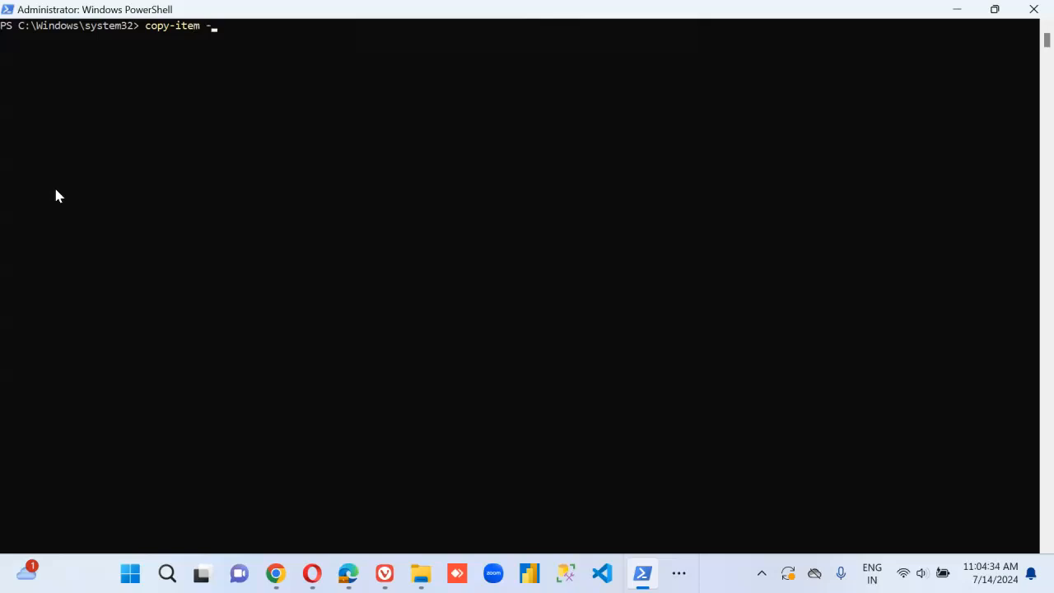
text(Filter)
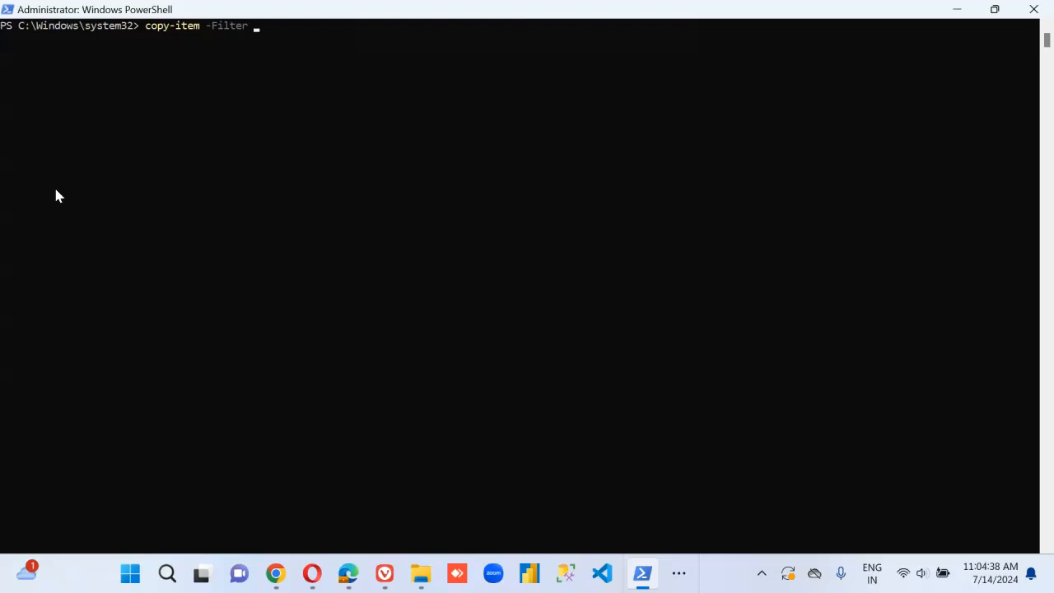
text(*.txt)
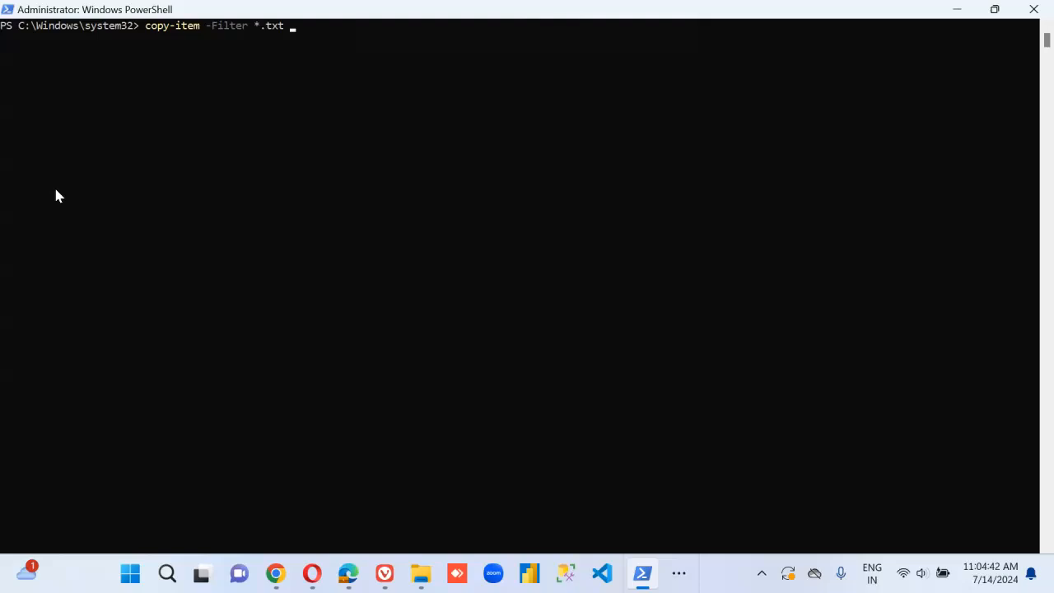
text(-Path)
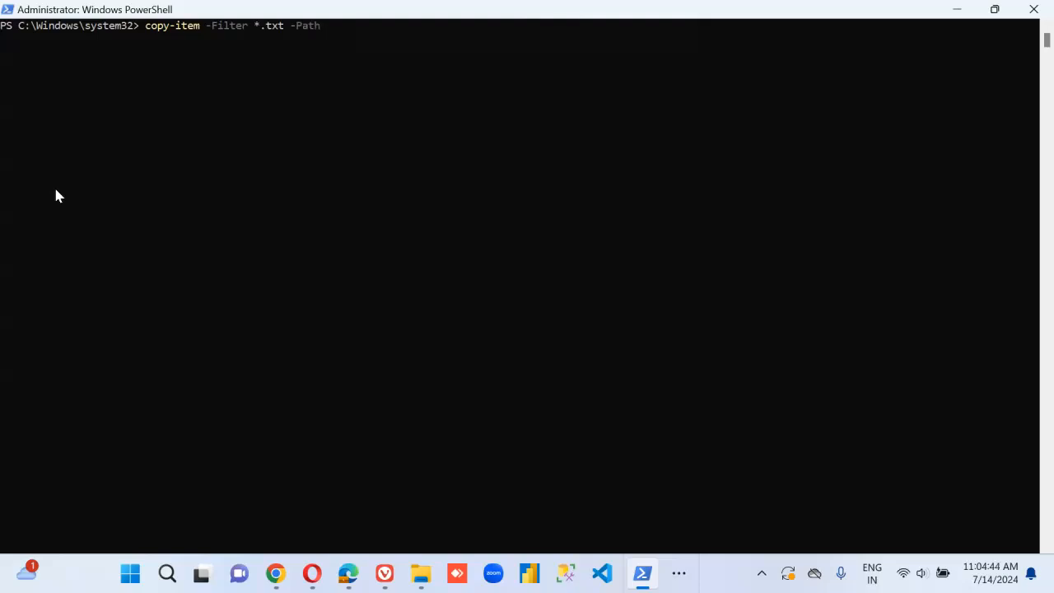
text('c:\)
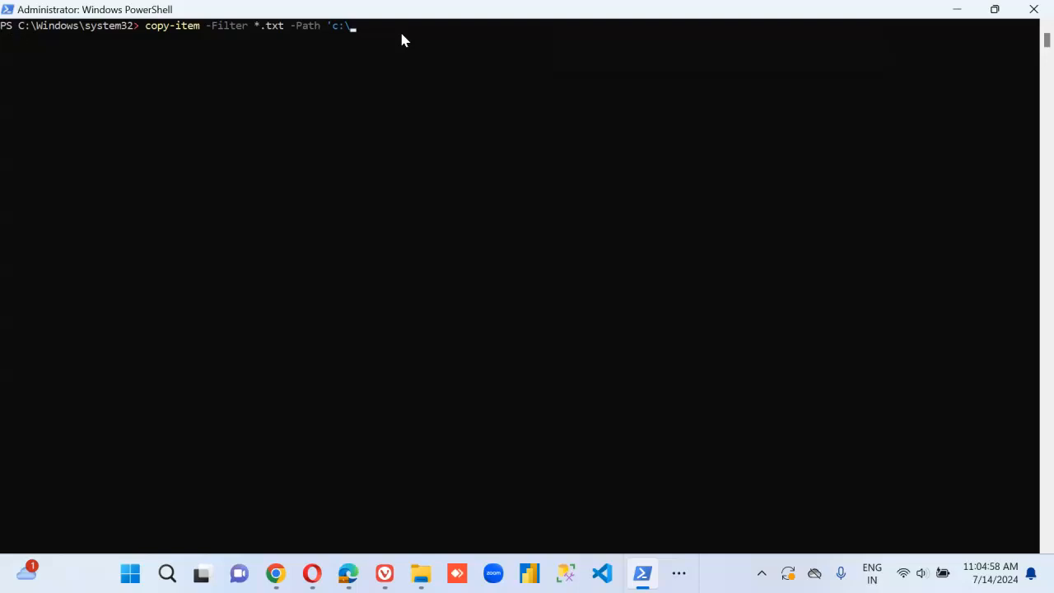
Clear the screen and enter Copy-Item -Filter *.txt -Path 'c:\Folder1' -Recurse -Destination 'c:\Folder2'
text(cls)
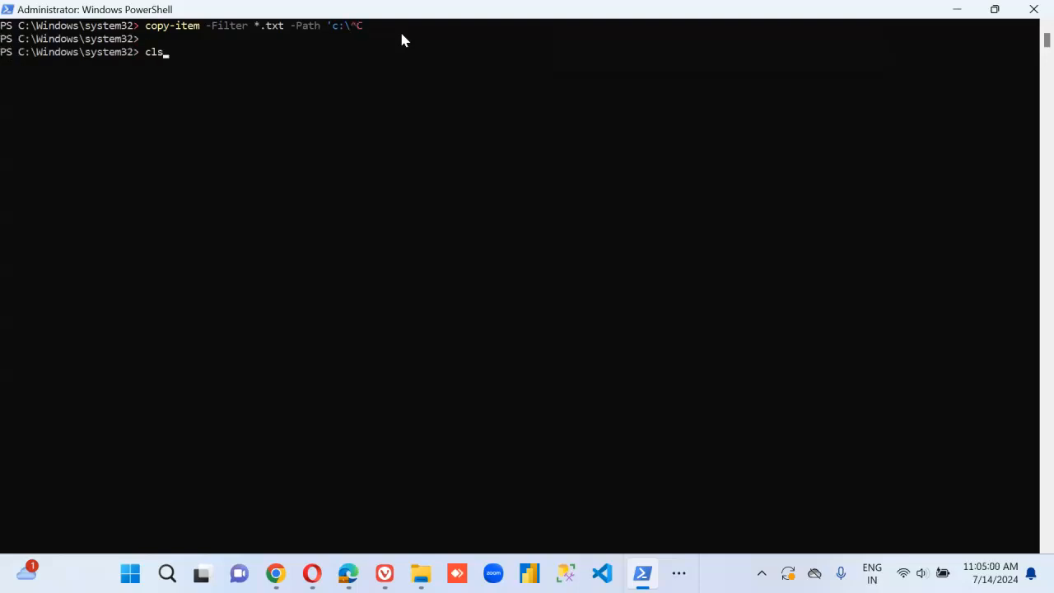
text(Copy-Item -Filter *.txt -Path 'c:\Folder1' -Recurse -Destination 'c:\Folder2')
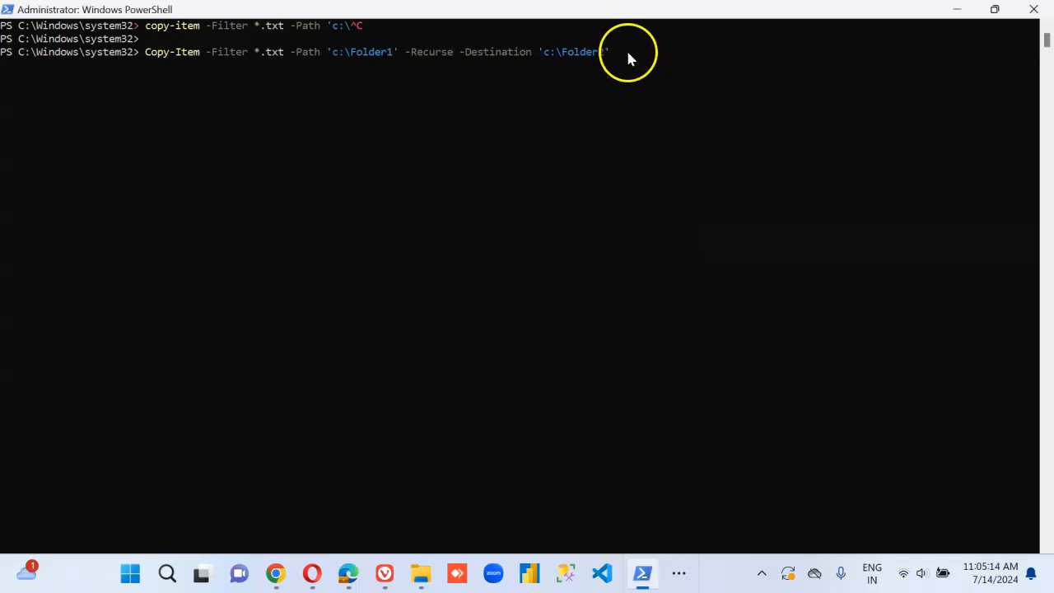
text(2)
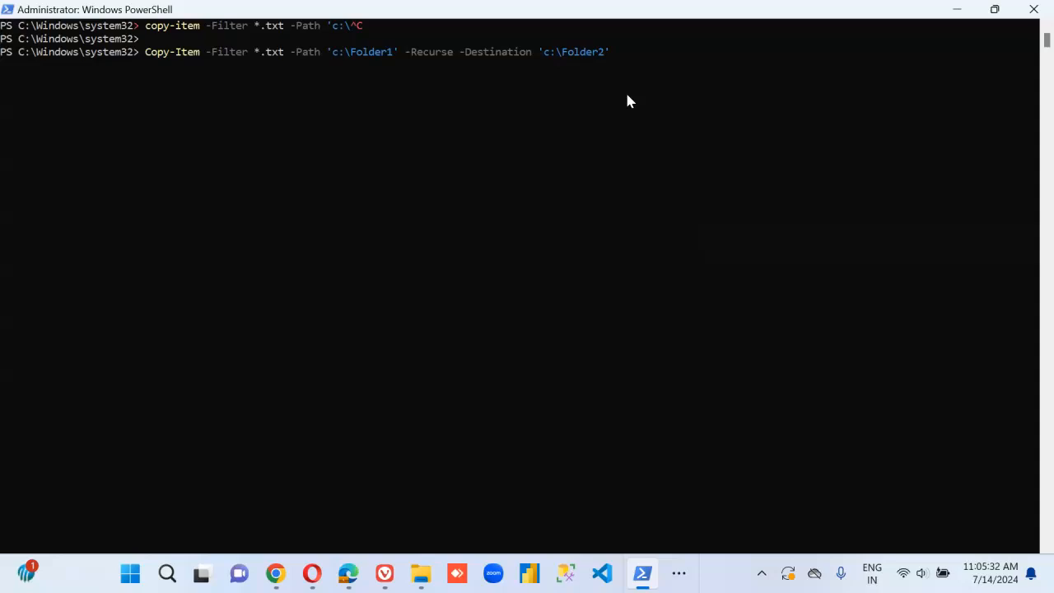
Run the .txt copy and view the new Folder2 on C: holding File1 and File2
key(Enter)
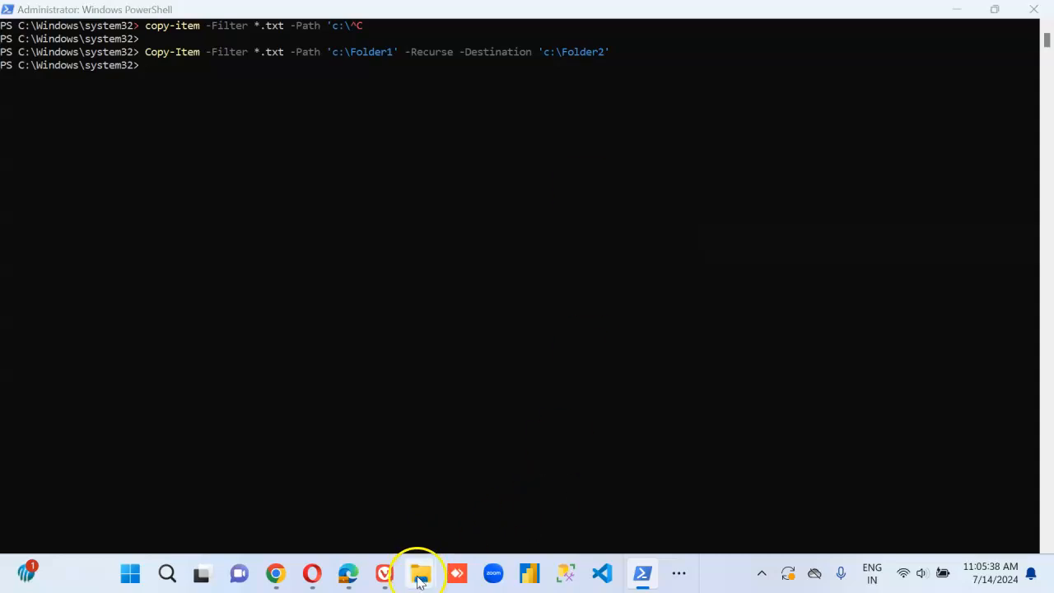
click(421, 573)
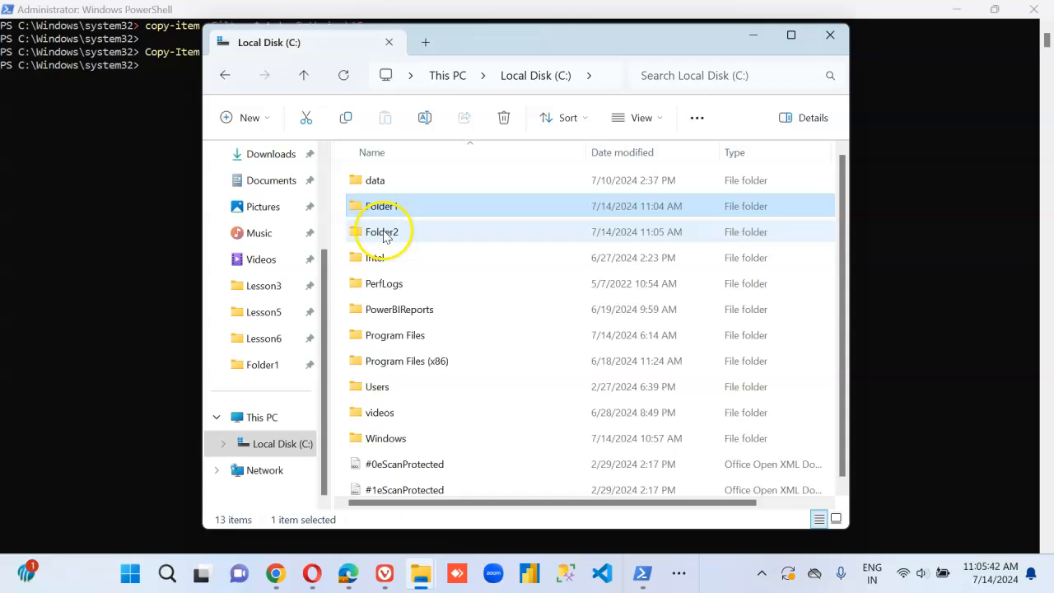
double_click(383, 231)
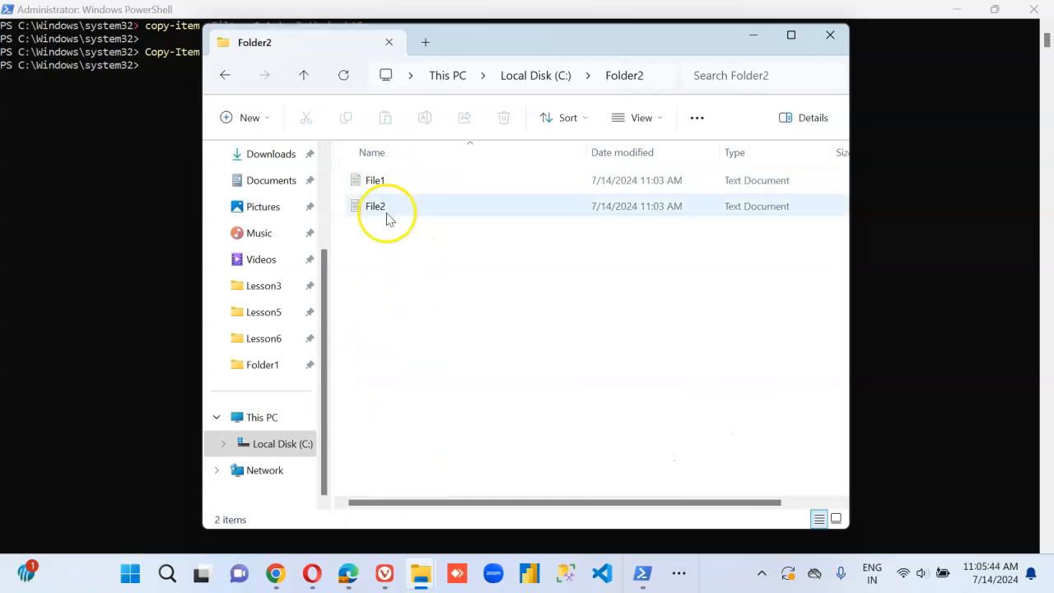
click(643, 574)
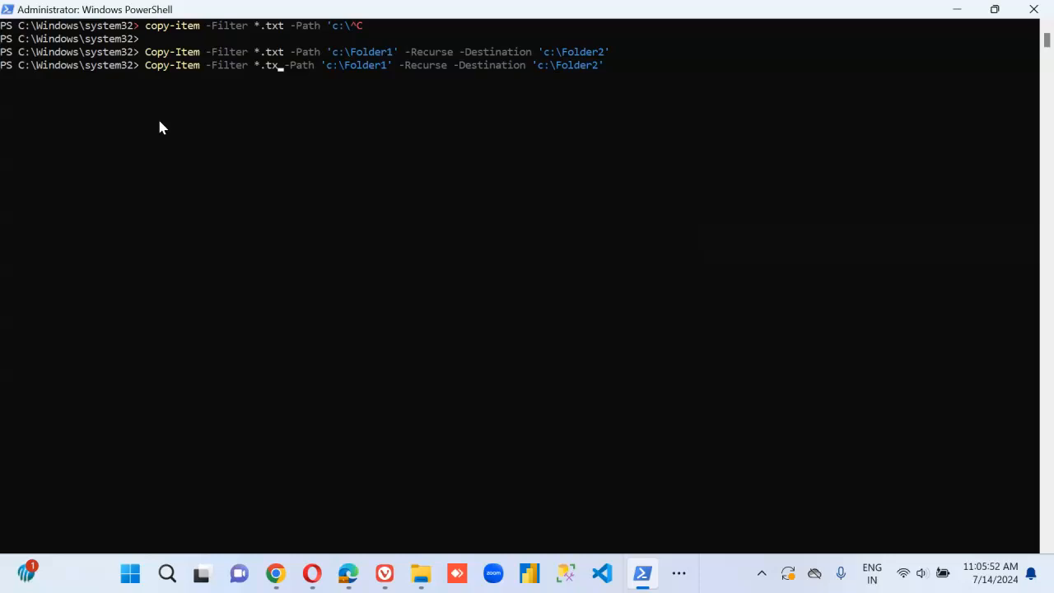
Rerun the copy with the filter widened to *.* and return to Folder1 in File Explorer
key(Backspace)
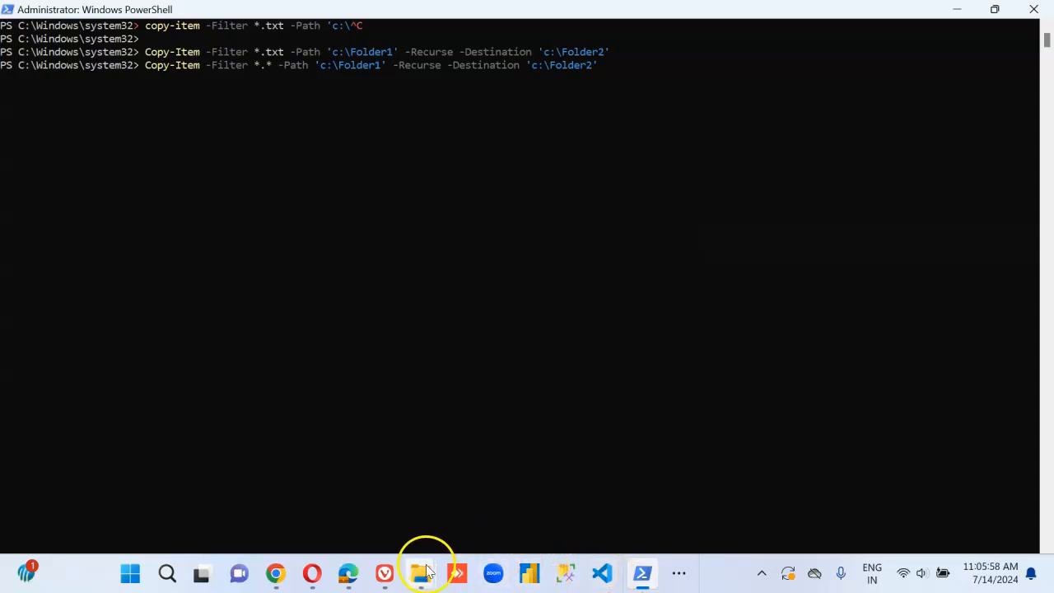
click(420, 573)
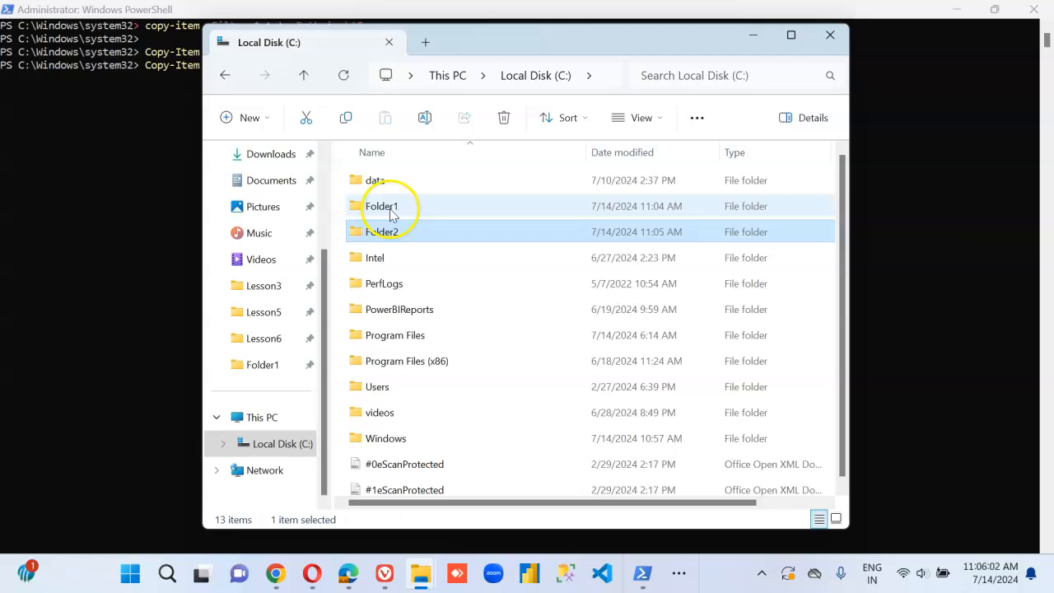
right_click(384, 230)
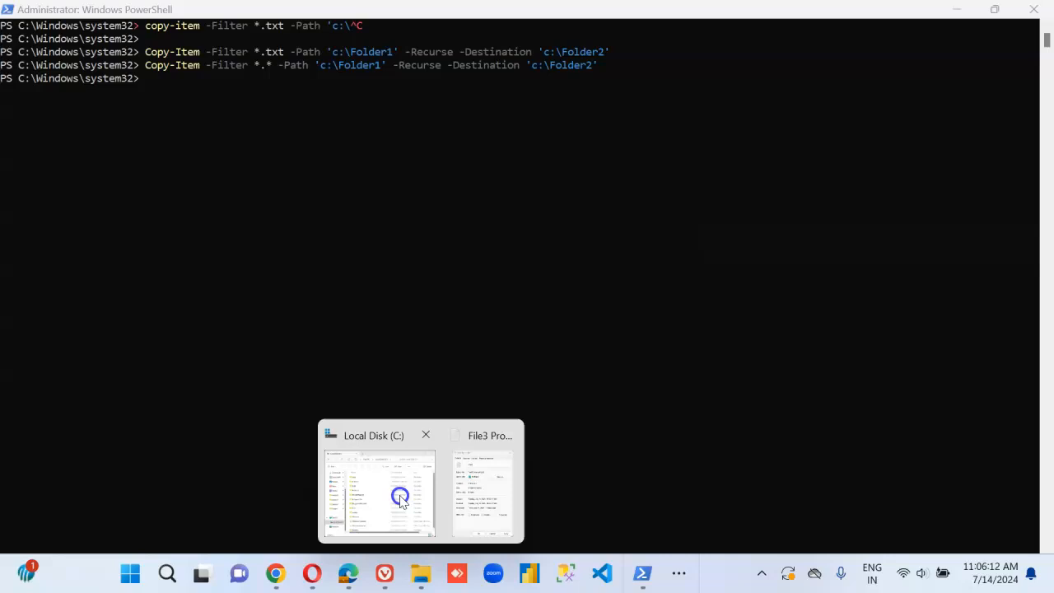
Inspect Folder2's copied Folder1 subfolder and File1's details
click(401, 495)
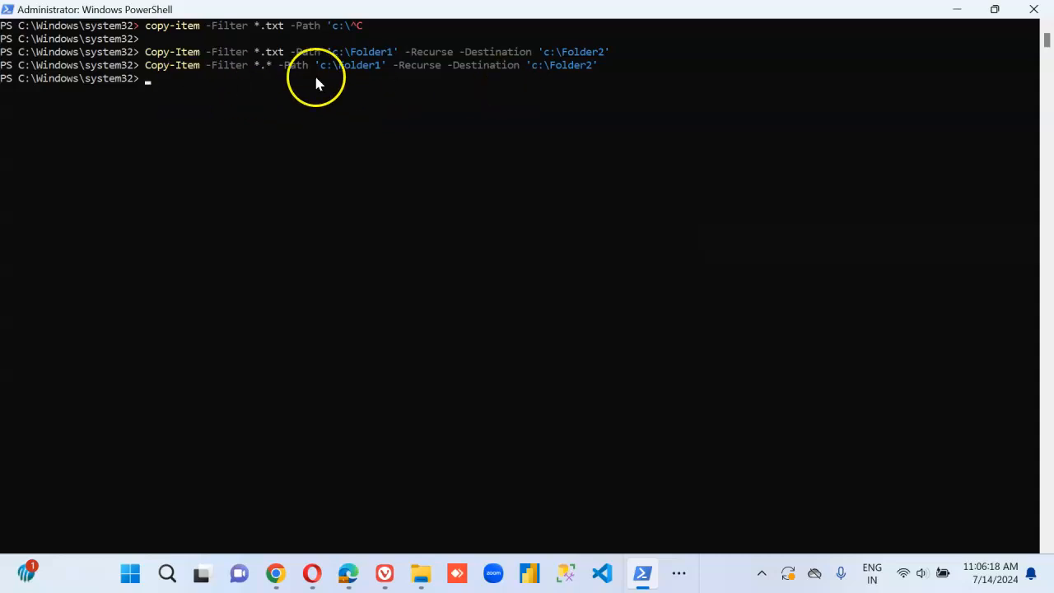
mouse_move(283, 91)
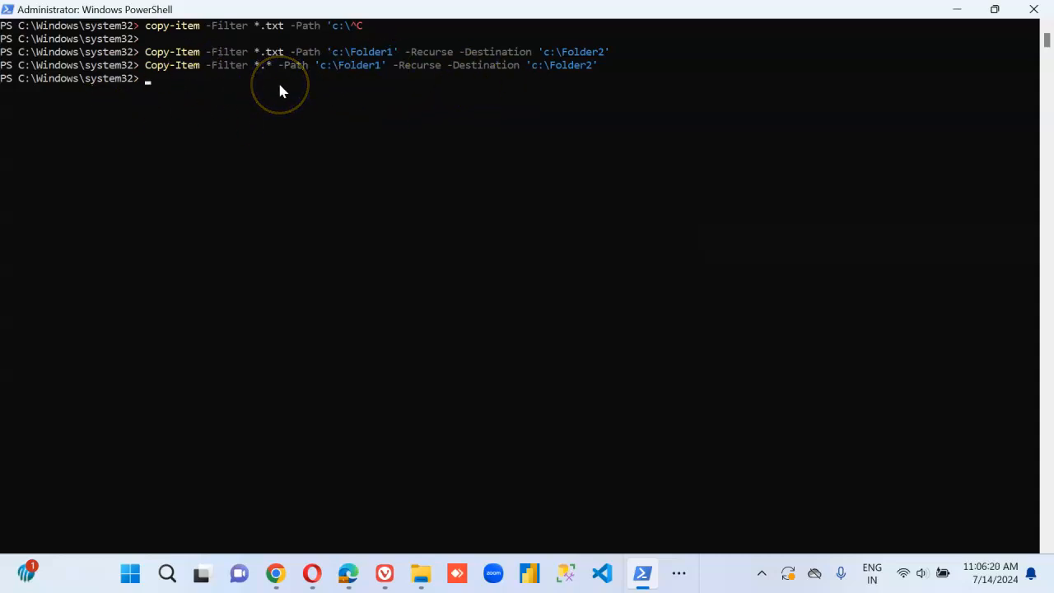
mouse_move(354, 104)
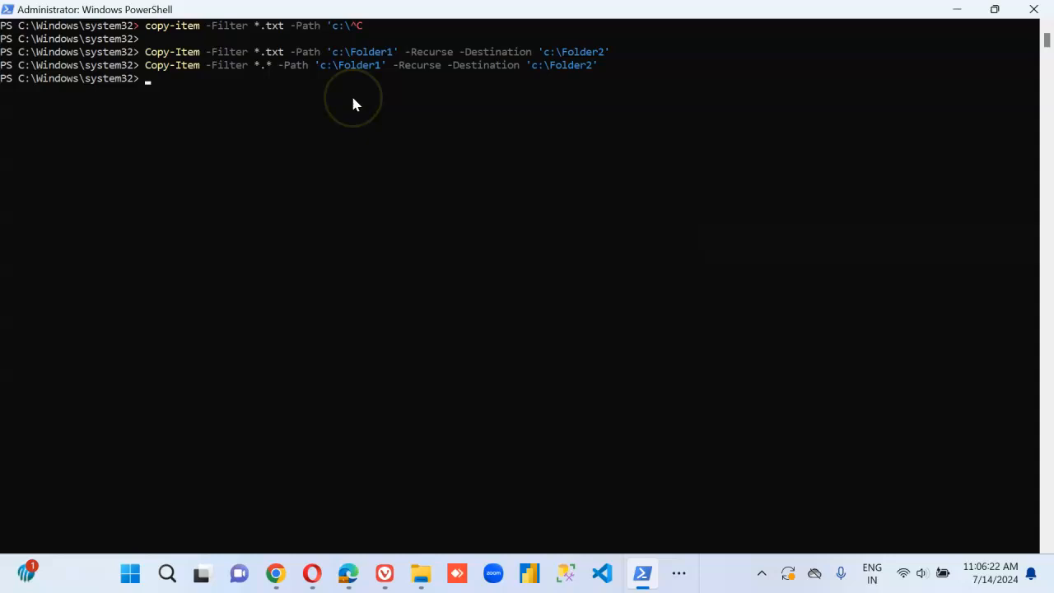
mouse_move(669, 36)
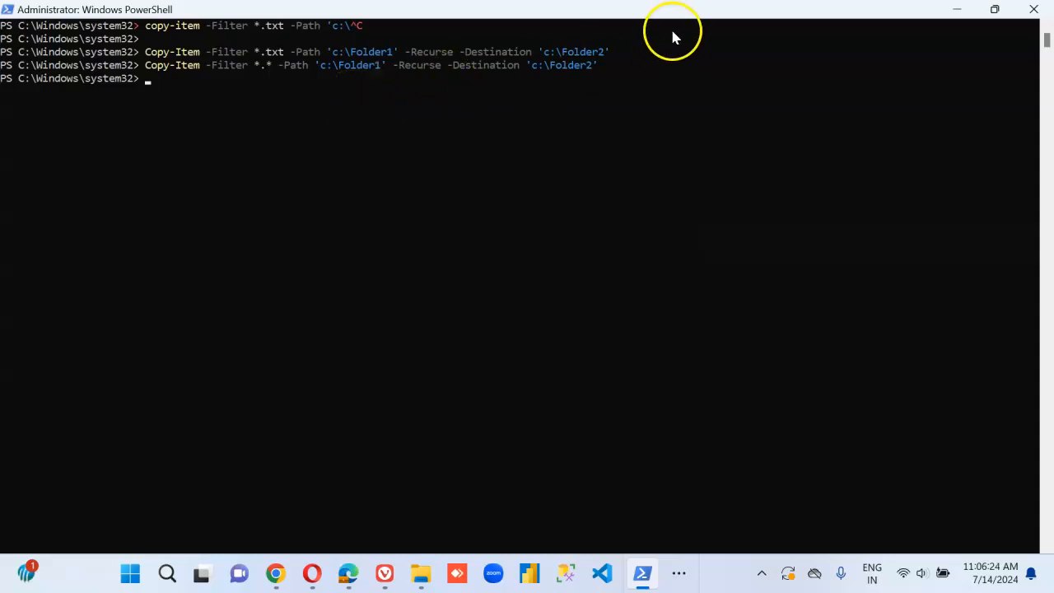
mouse_move(419, 573)
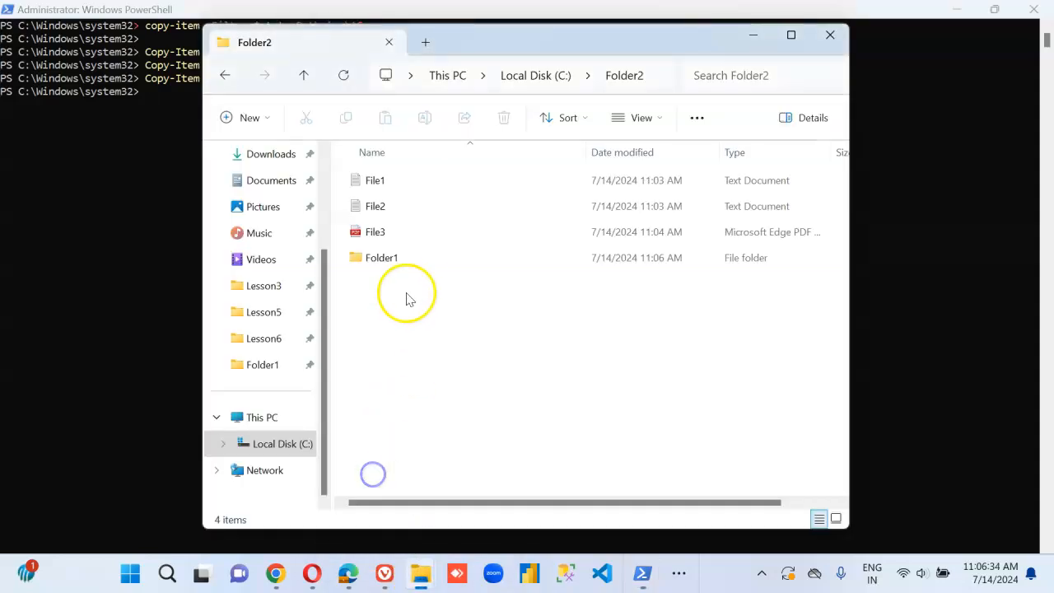
click(372, 257)
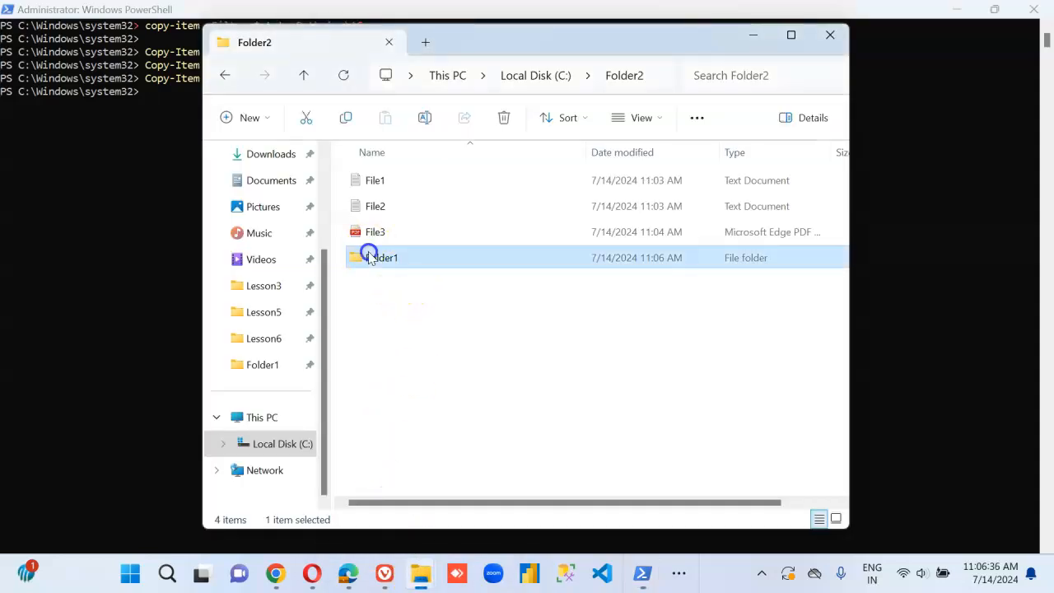
double_click(371, 257)
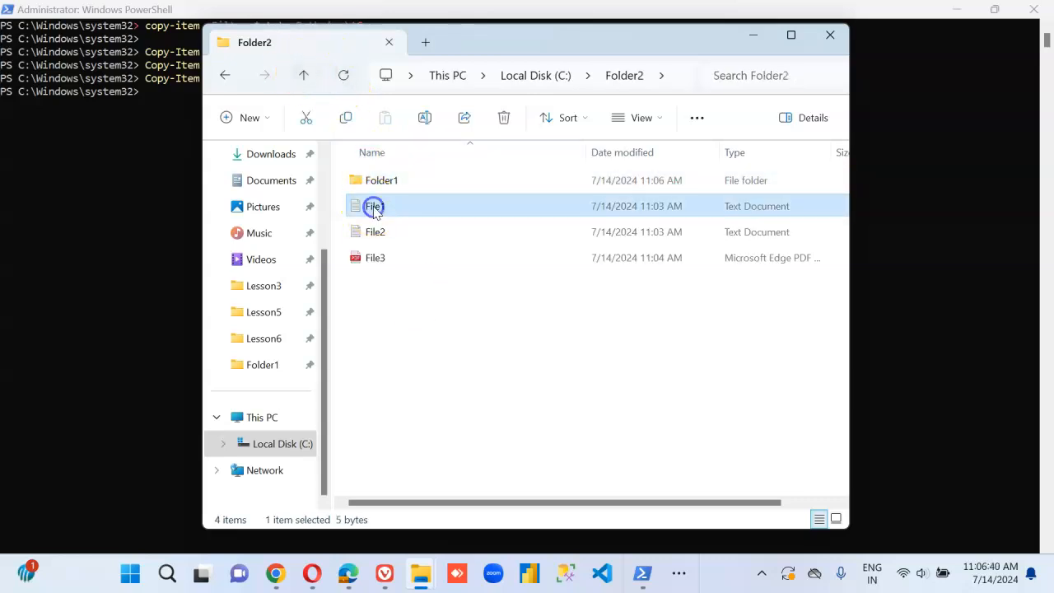
click(382, 180)
text(Copy-Item -Filter *.* -Path 'c:\Folder1' -Recurse -Destination 'c:\Folder2')
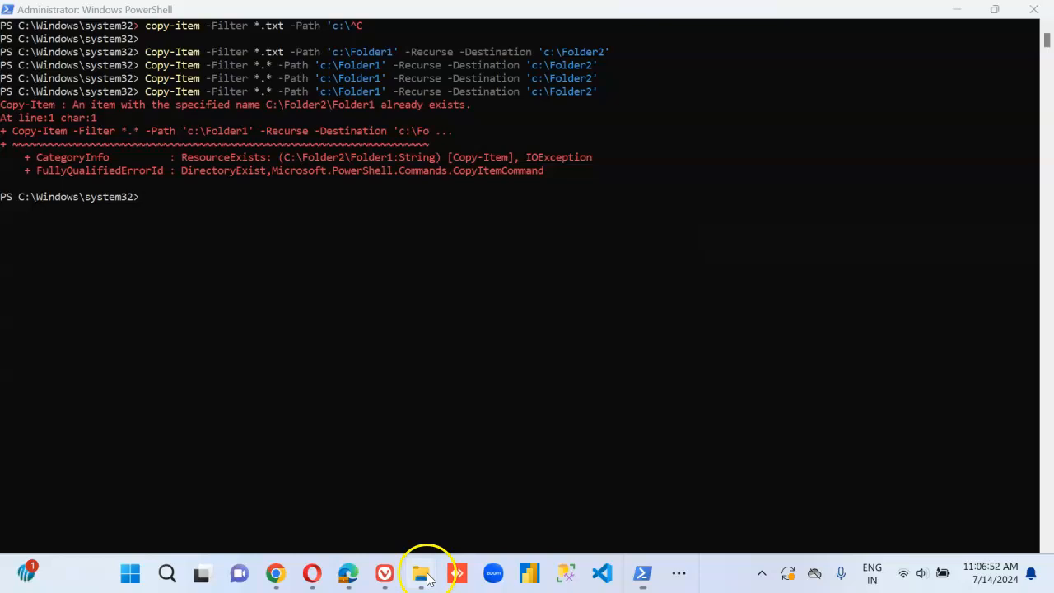
Return to File Explorer after the rerun fails with Folder1 already existing
click(420, 573)
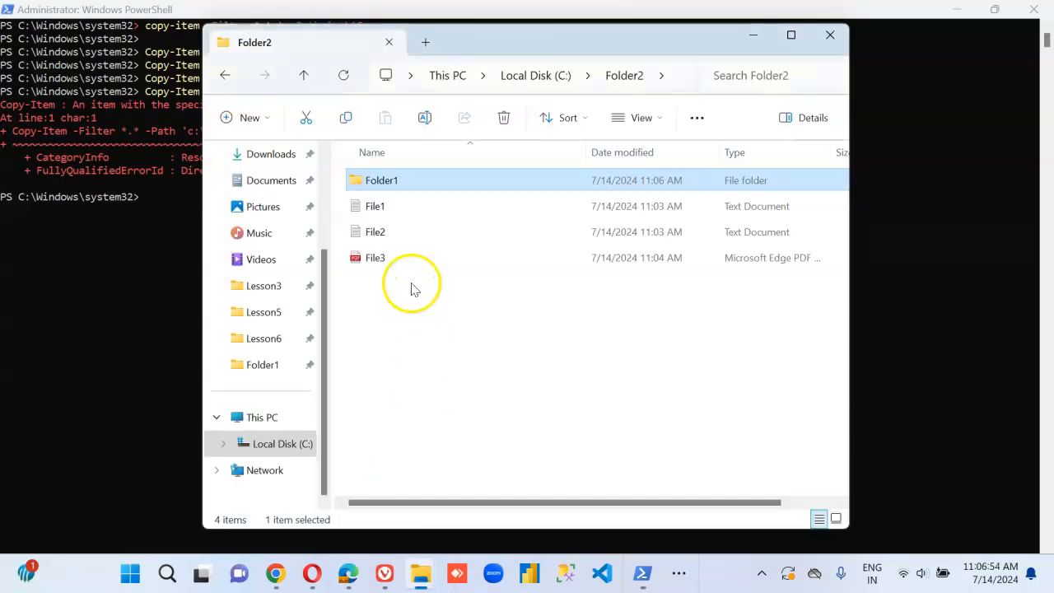
mouse_move(405, 179)
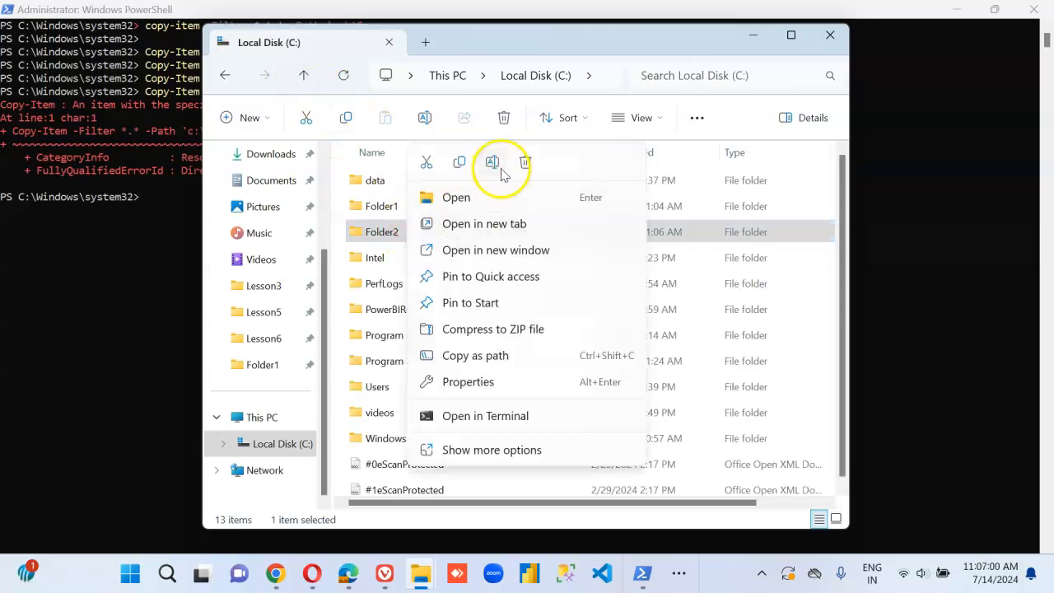
Delete the old Folder2 from drive C:
click(641, 573)
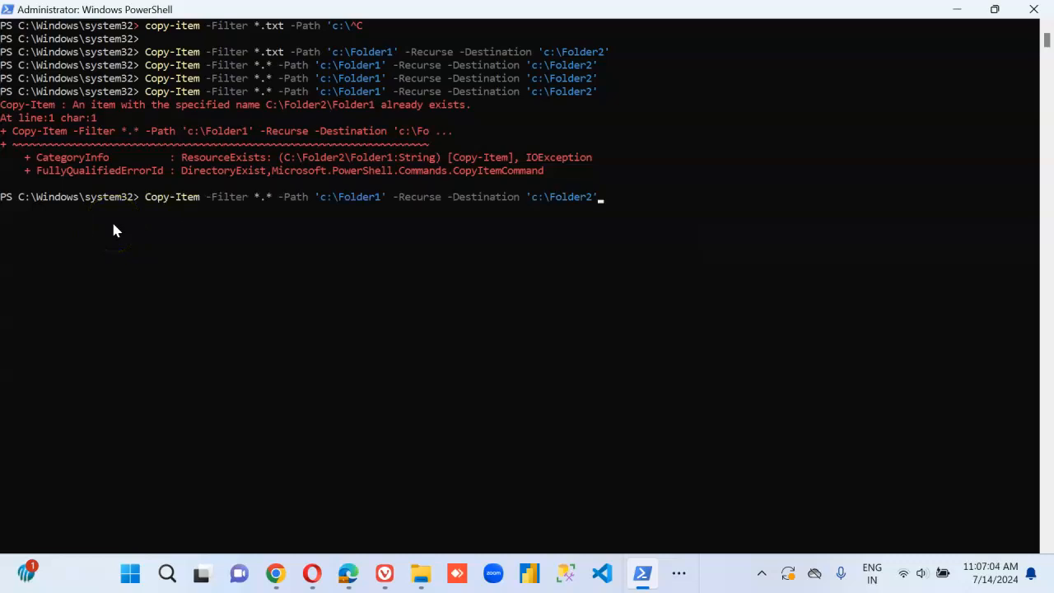
Rerun the recursive copy and browse the recreated Folder2 holding File1, File2 and File3
key(Enter)
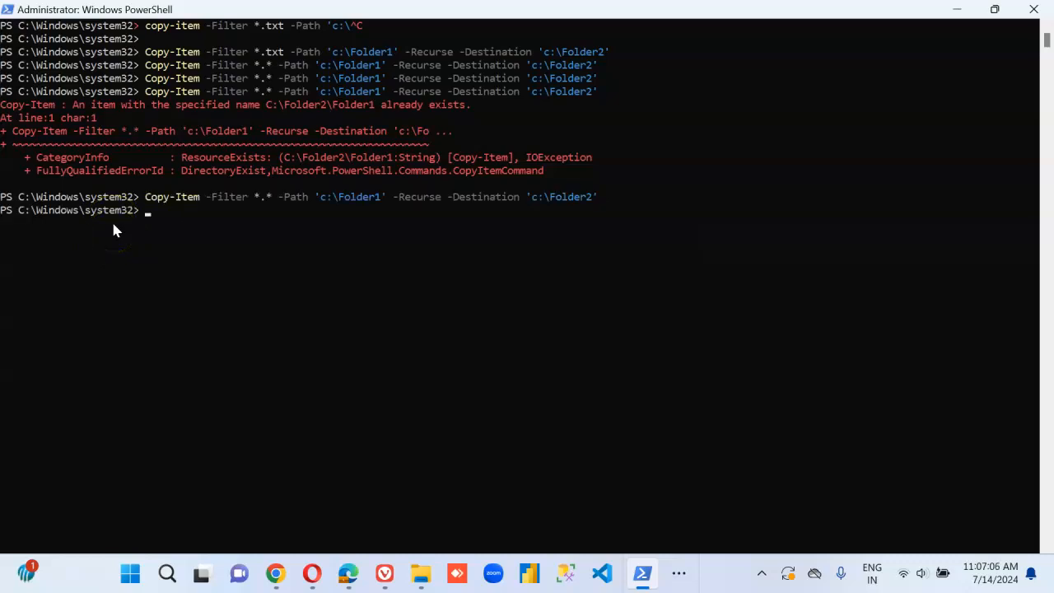
click(392, 573)
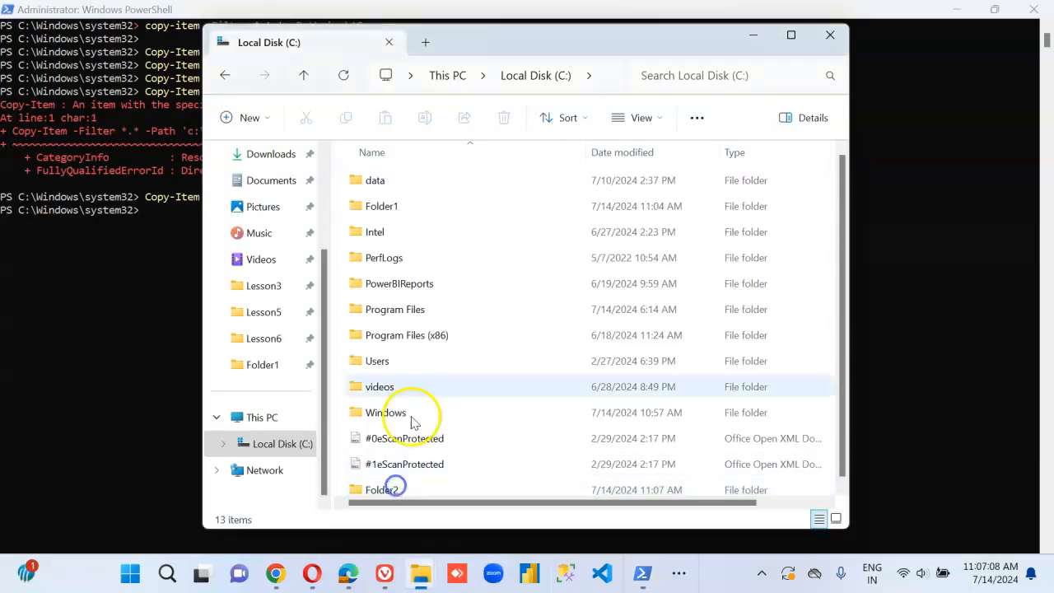
double_click(382, 488)
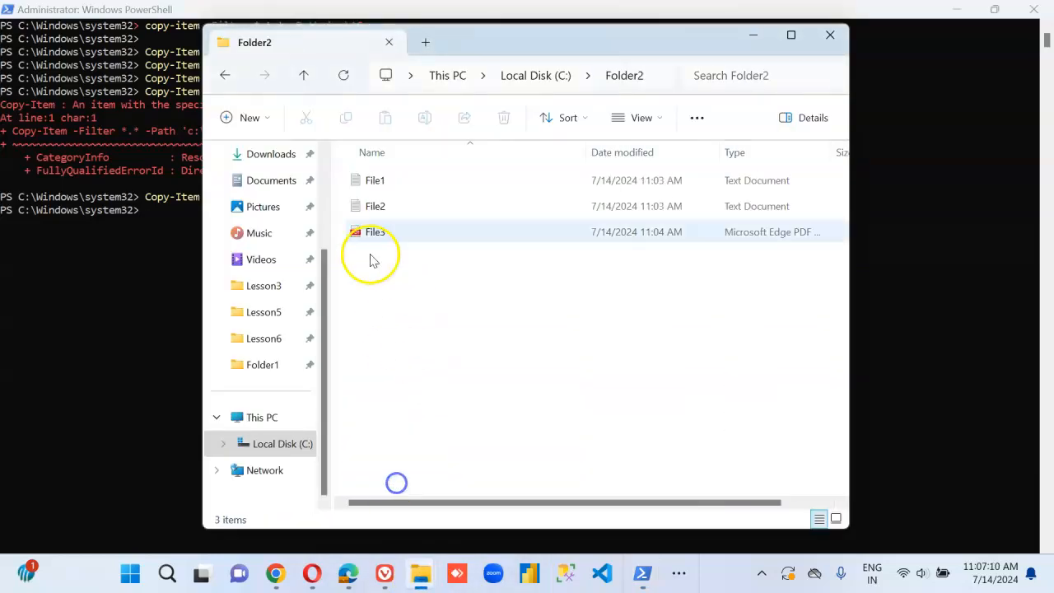